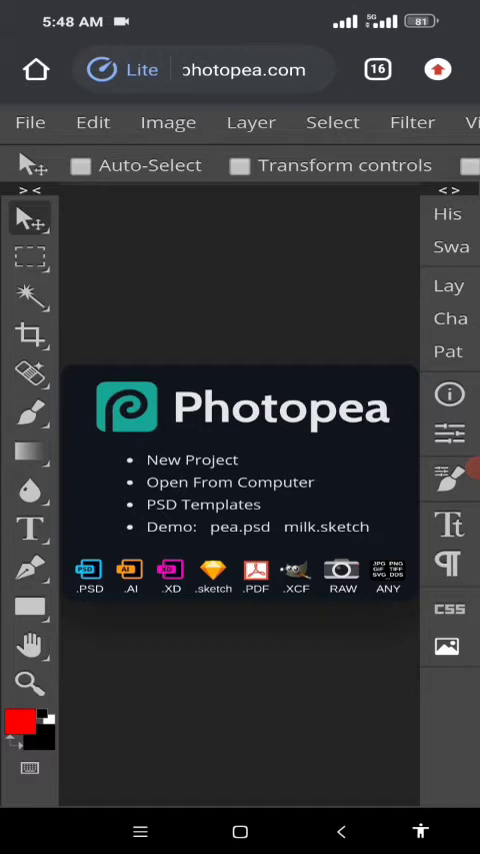
Choose to open a file from the phone via the File menu
left_click(30, 121)
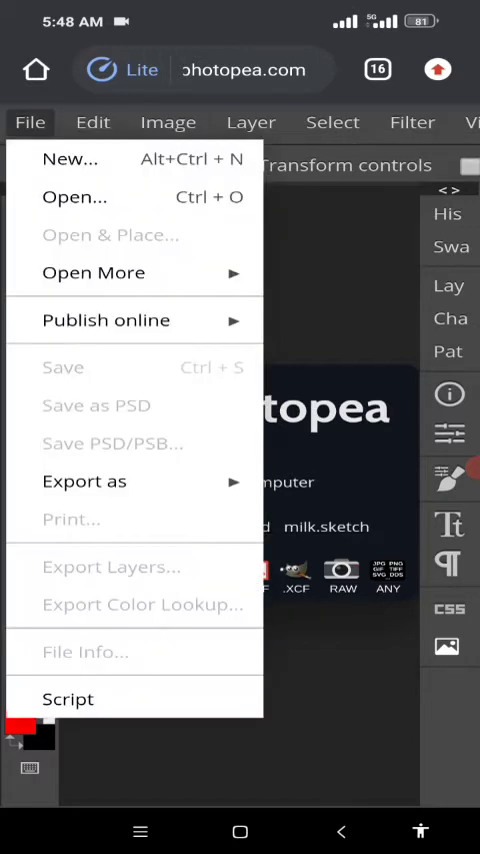
left_click(30, 122)
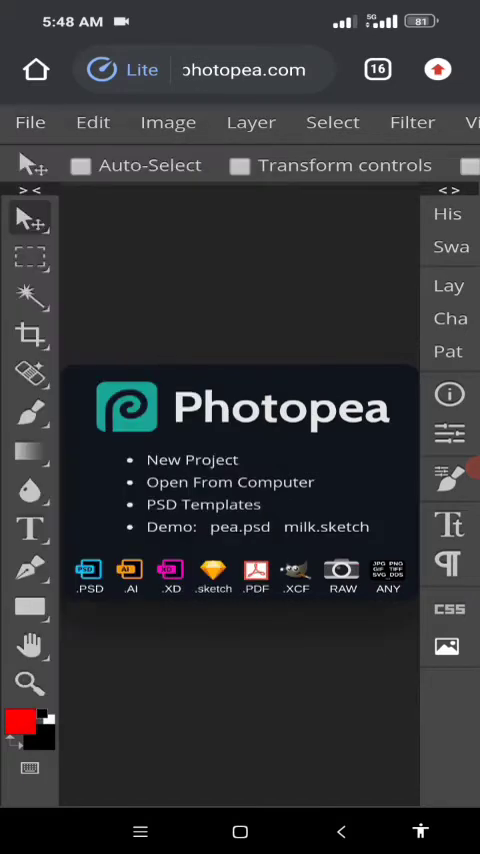
left_click(230, 481)
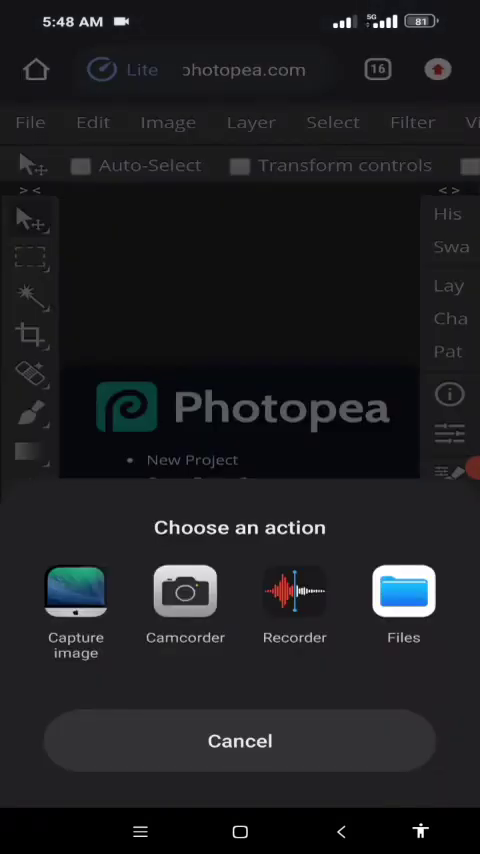
Browse the phone's main storage in Files toward the 3D mockup PSD
left_click(403, 595)
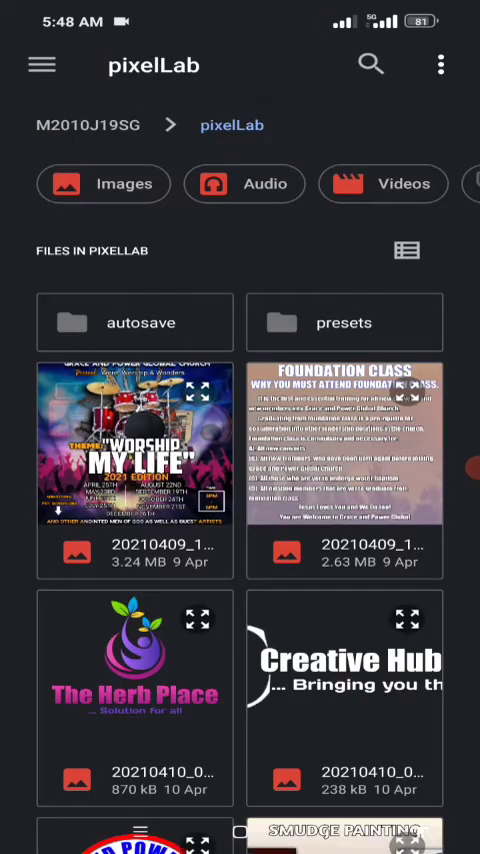
left_click(41, 65)
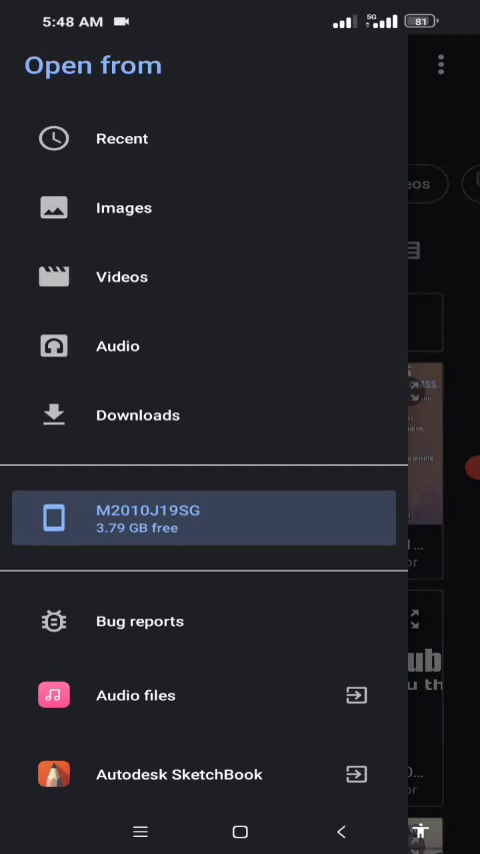
left_click(203, 518)
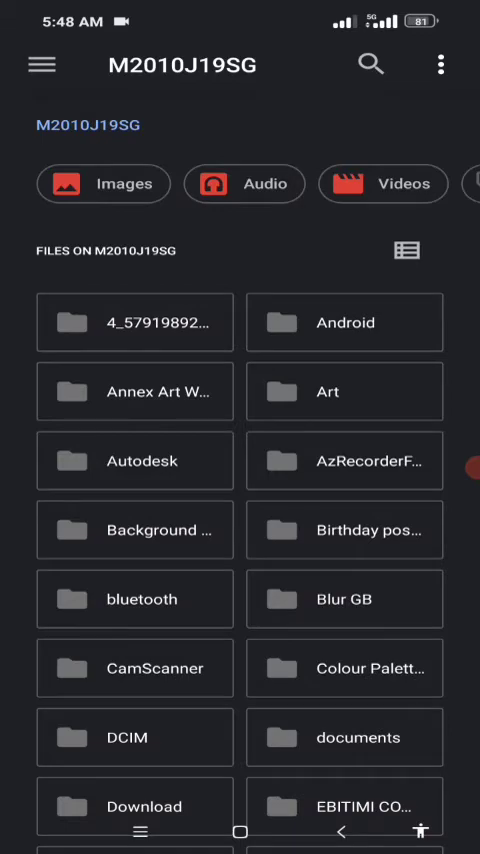
scroll("down", 3)
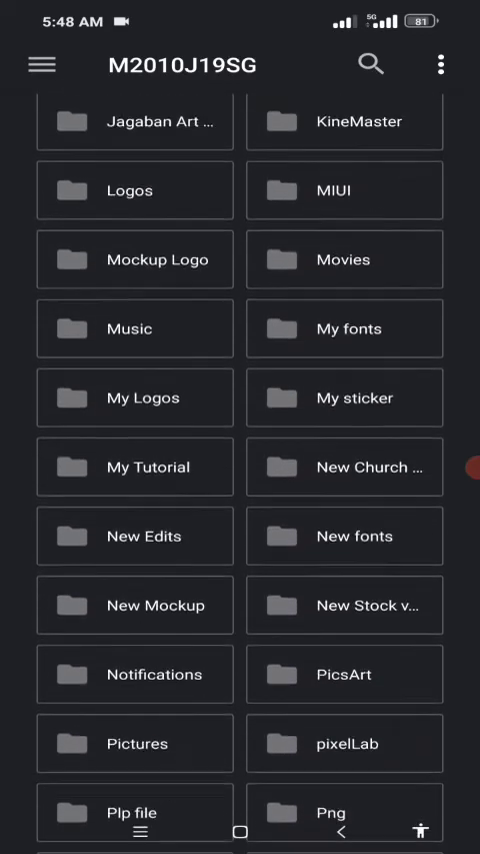
scroll("down", 3)
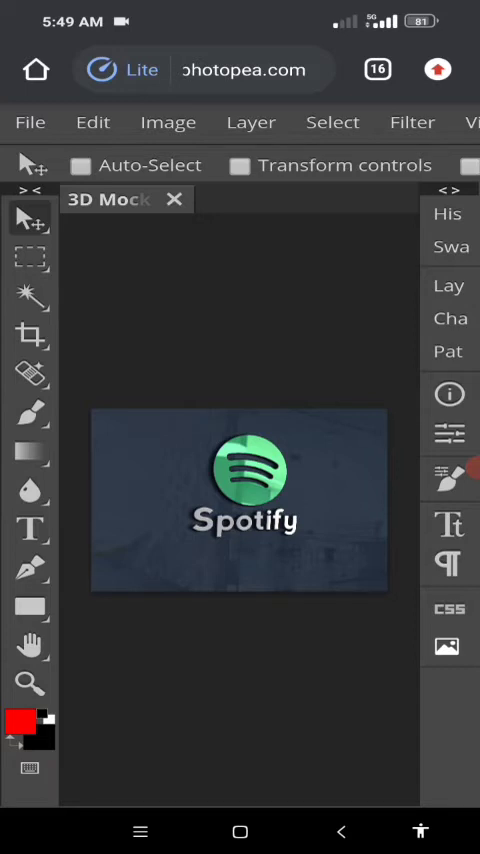
Show the Layers panel with the Your Logo smart object above Lights, Effects and Background
left_click(250, 122)
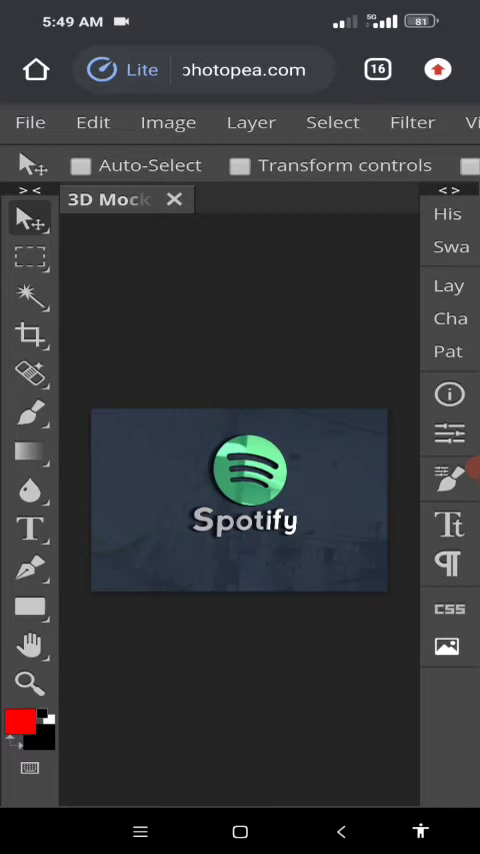
left_click(449, 285)
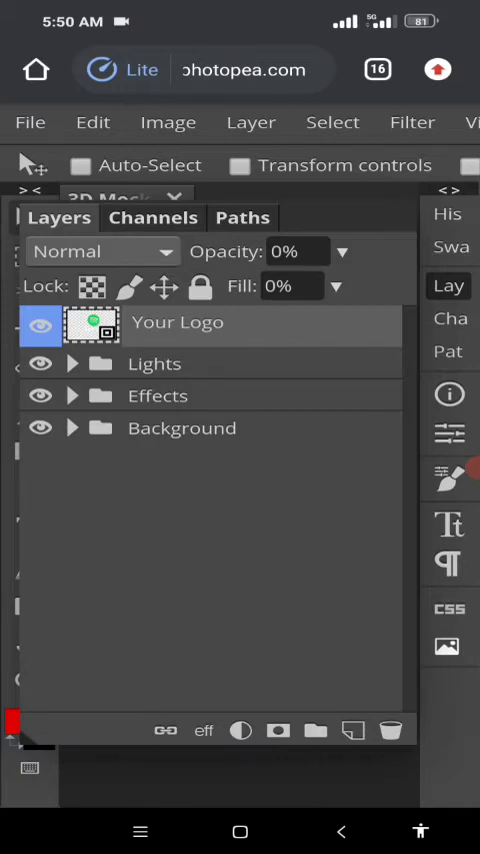
Edit the contents of the Your Logo smart object in its own document
left_click(250, 122)
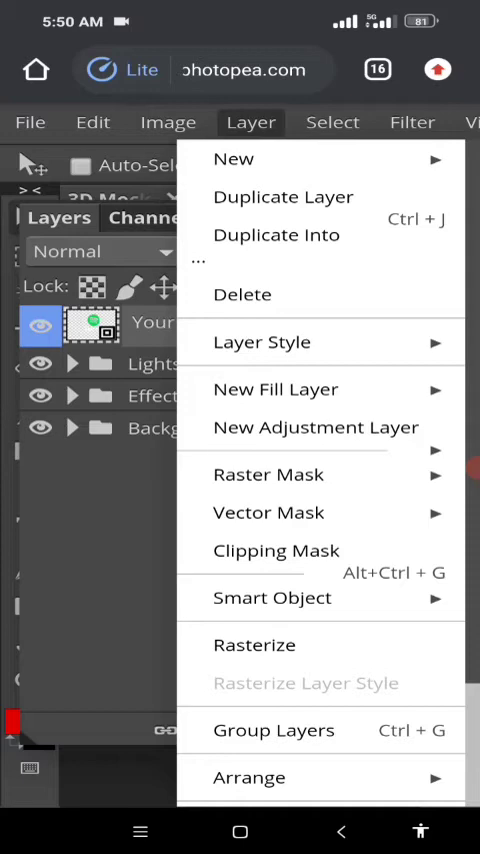
left_click(272, 597)
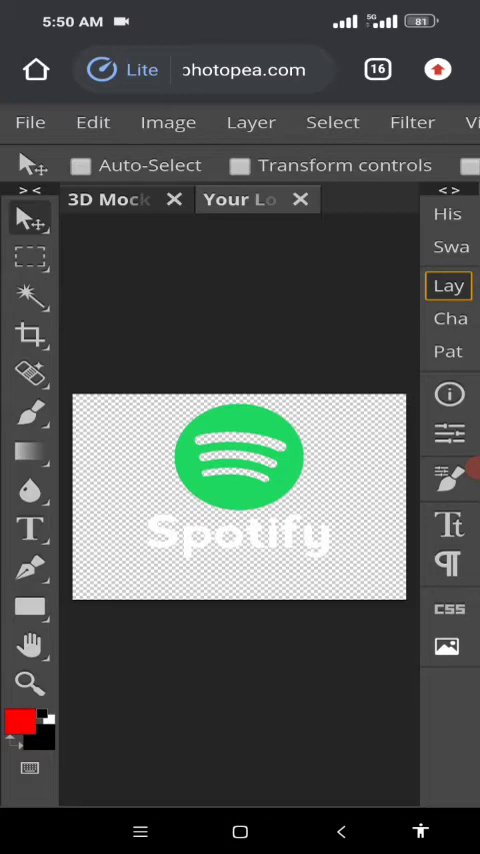
Start Open & Place to bring a new image into the logo document
left_click(30, 122)
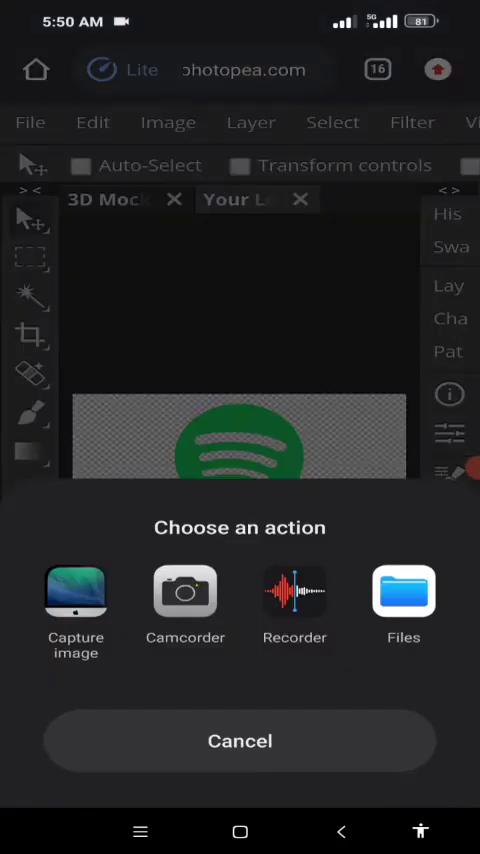
Browse the phone's storage in Files toward the Diva Skin Care logo image
left_click(403, 590)
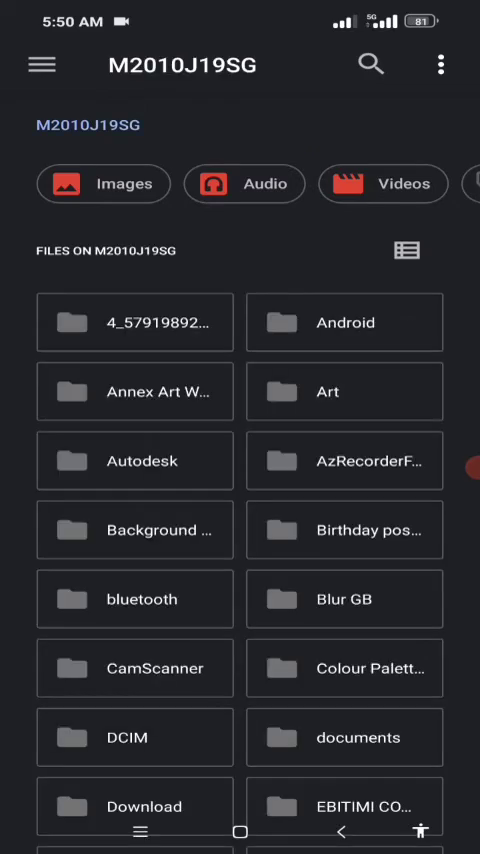
scroll("down", 3)
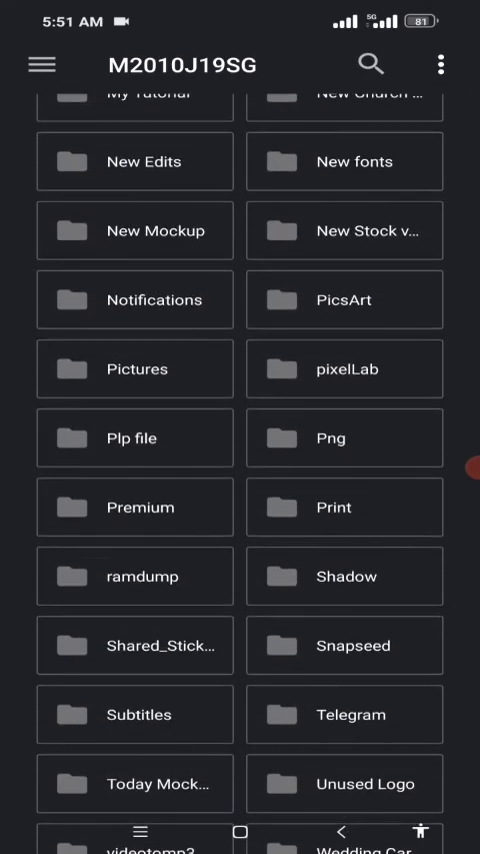
left_click(134, 437)
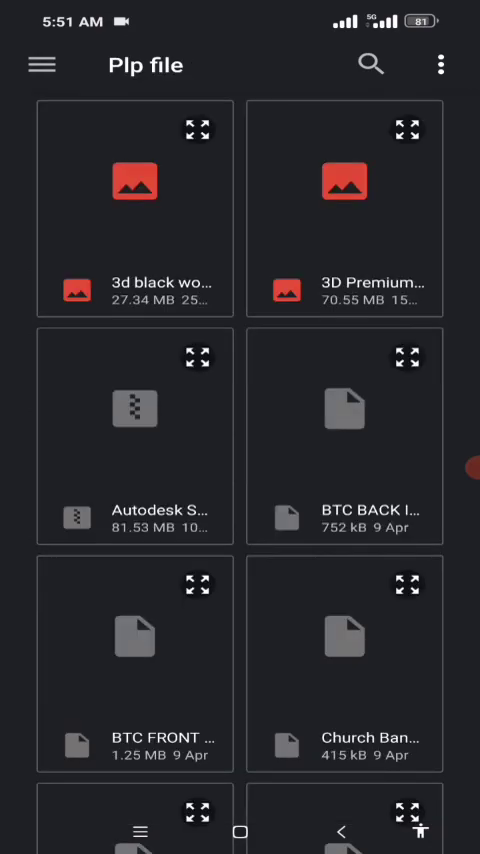
left_click(41, 65)
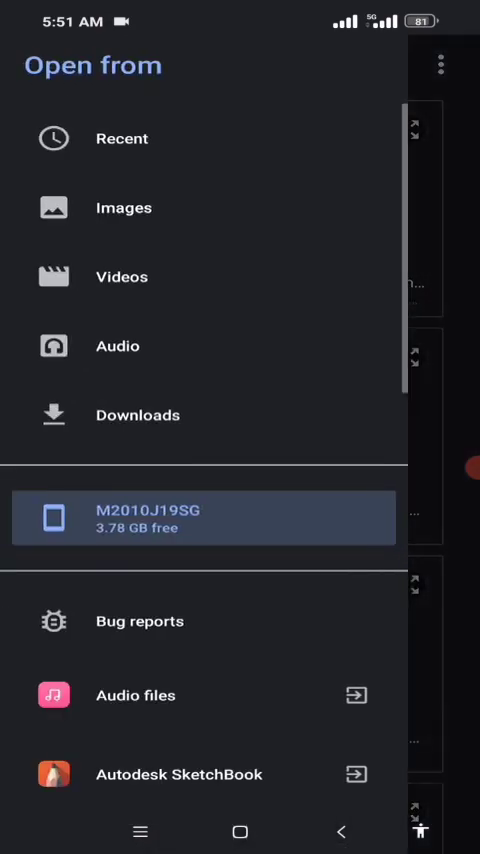
left_click(204, 518)
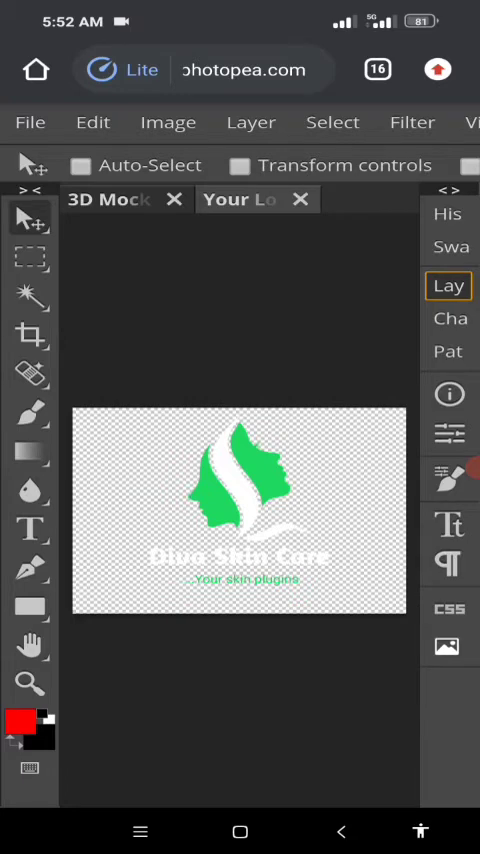
Save the smart object so the mockup takes the Diva Skin Care logo
left_click(30, 122)
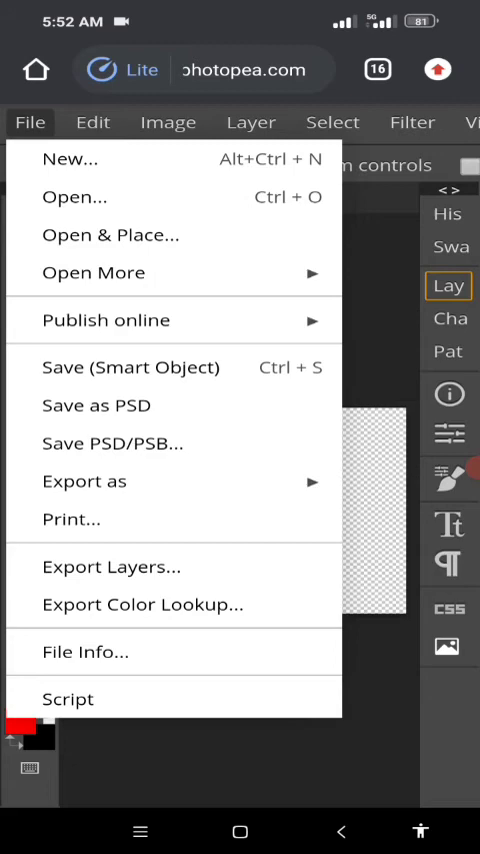
mouse_move(130, 367)
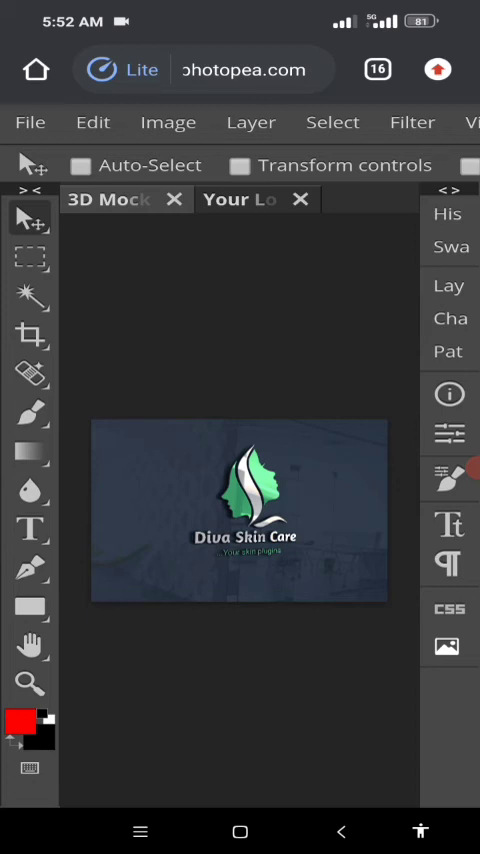
List the Export As format choices for the finished mockup
left_click(30, 122)
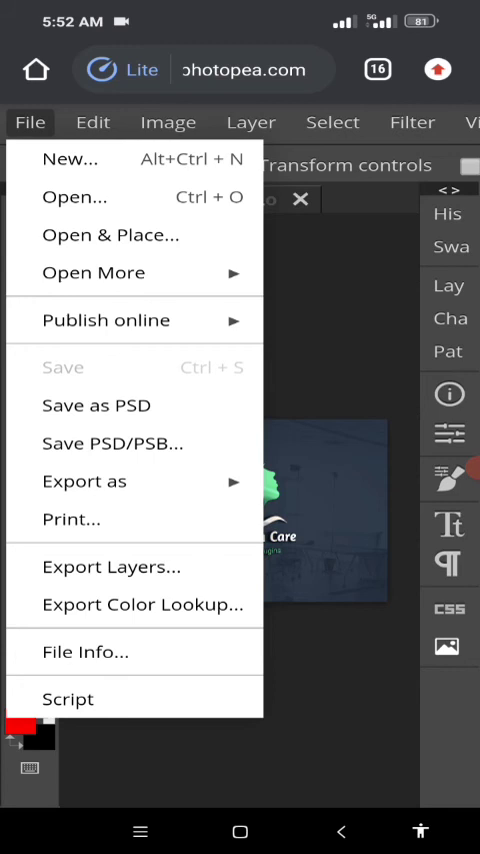
left_click(85, 481)
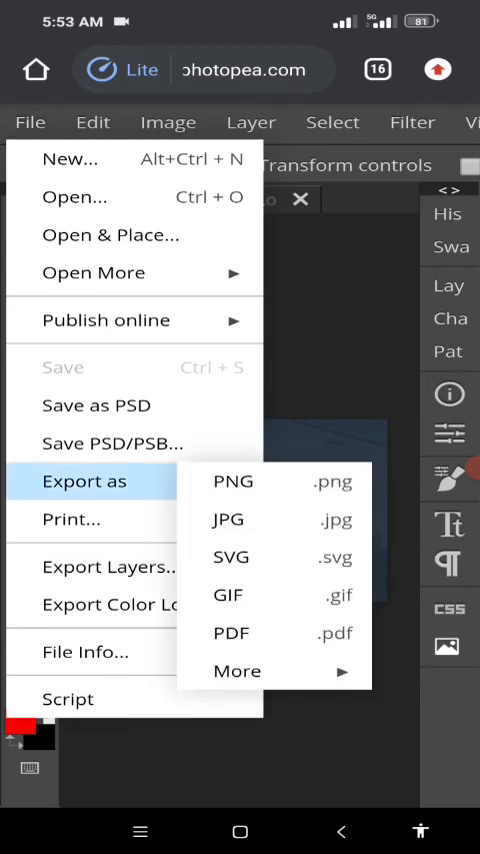
mouse_move(228, 520)
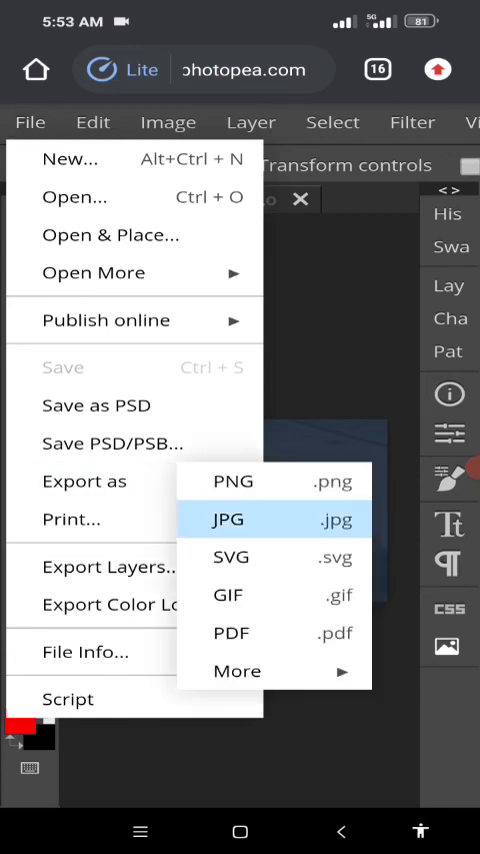
Export the mockup as a 2000×1500 JPG at 100% quality
left_click(227, 519)
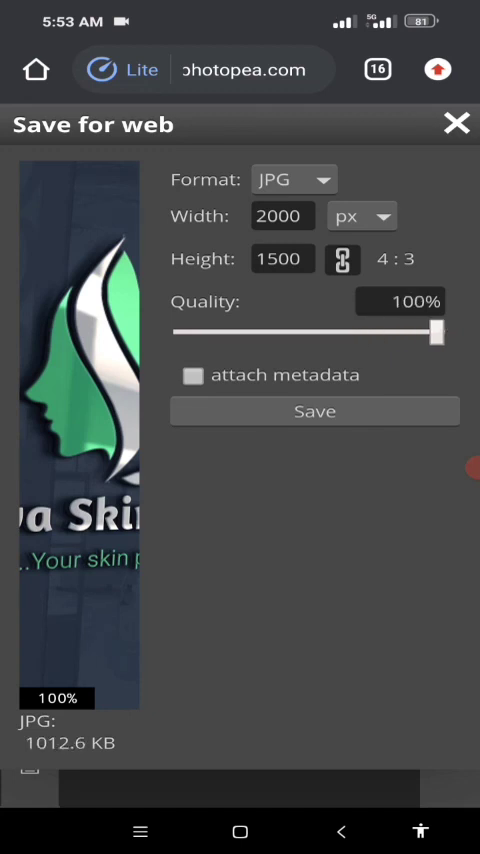
left_click(457, 123)
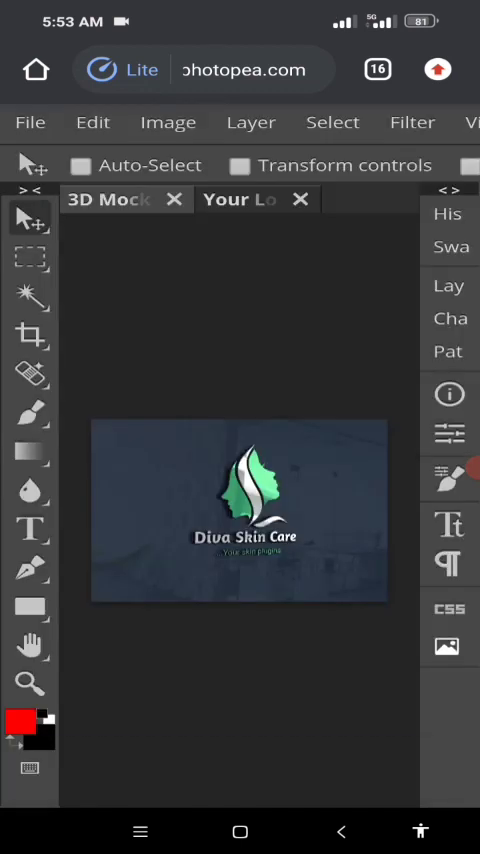